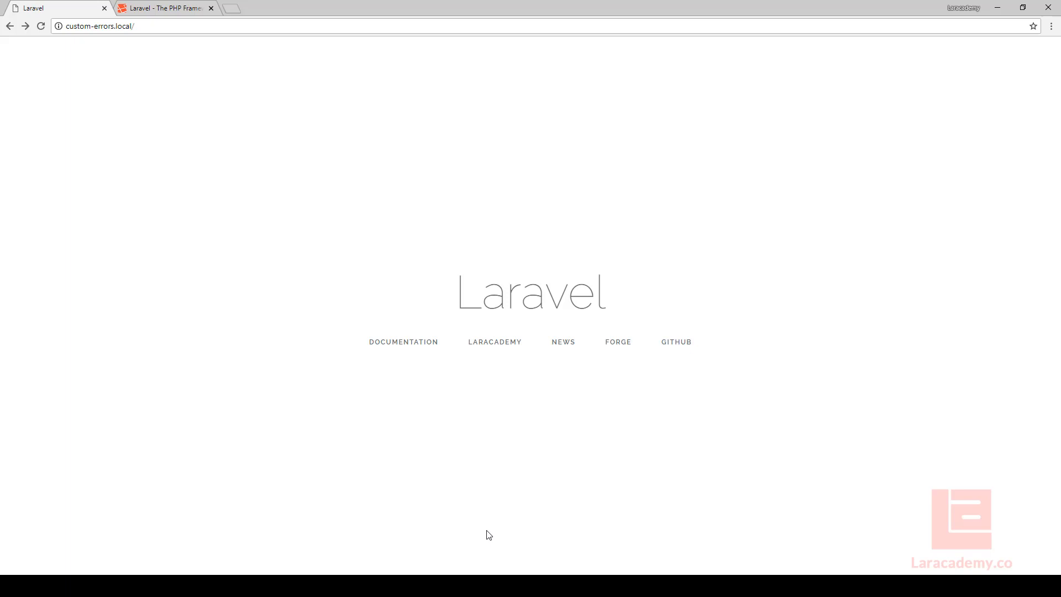
Visit custom-errors.local/asdasd and compare its not-found page with laravel.com's 404
type("asdasd")
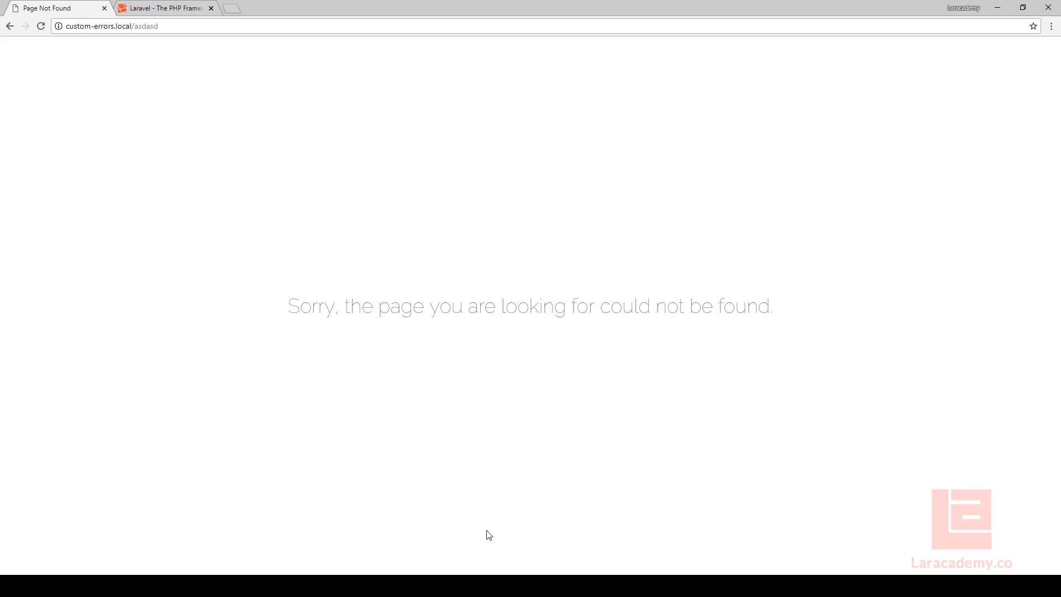
mouse_move(428, 352)
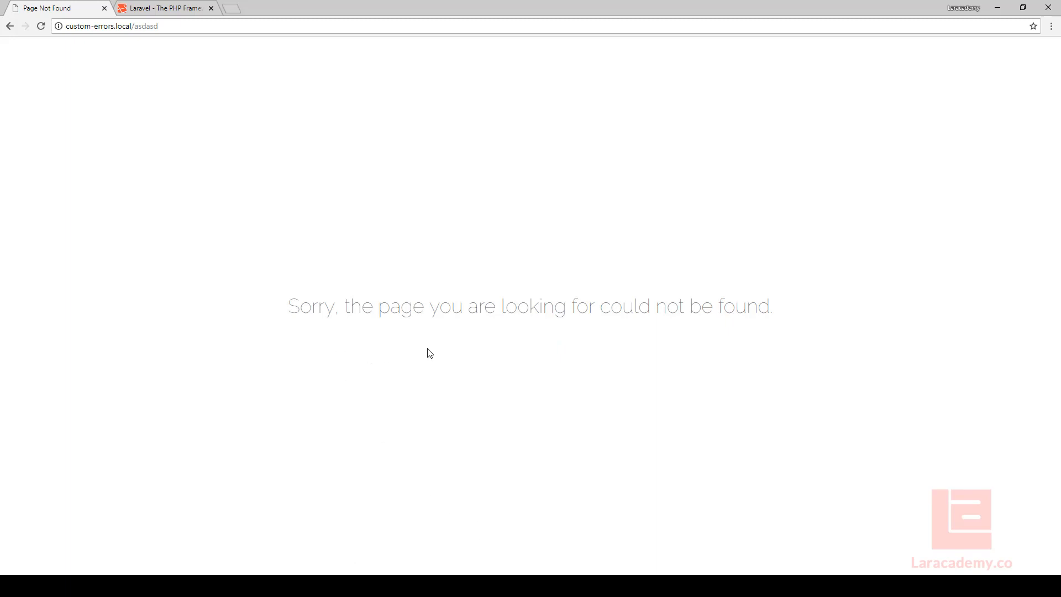
mouse_move(429, 347)
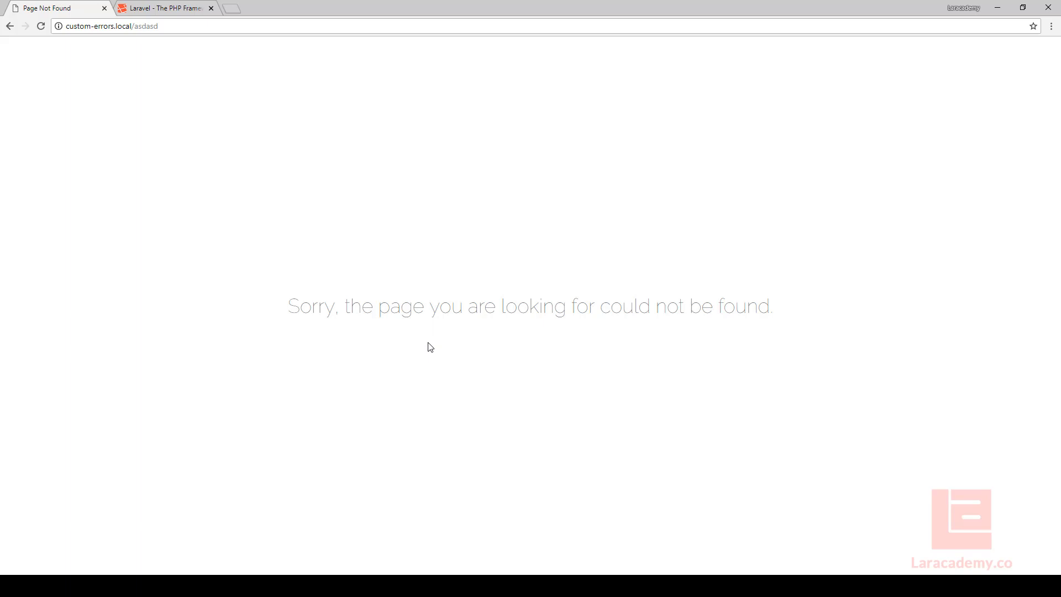
mouse_move(364, 351)
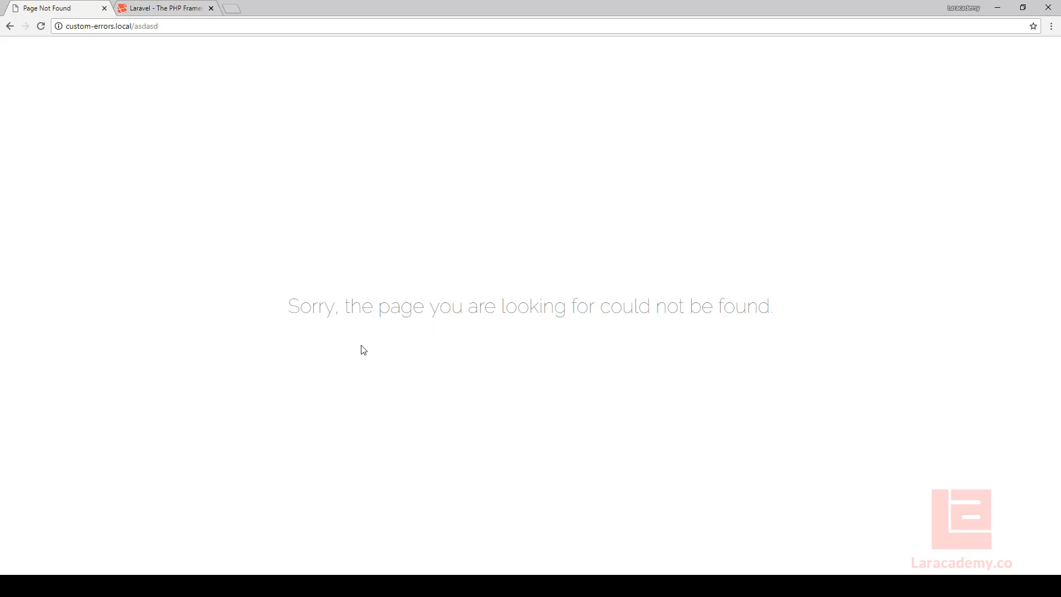
left_click(162, 7)
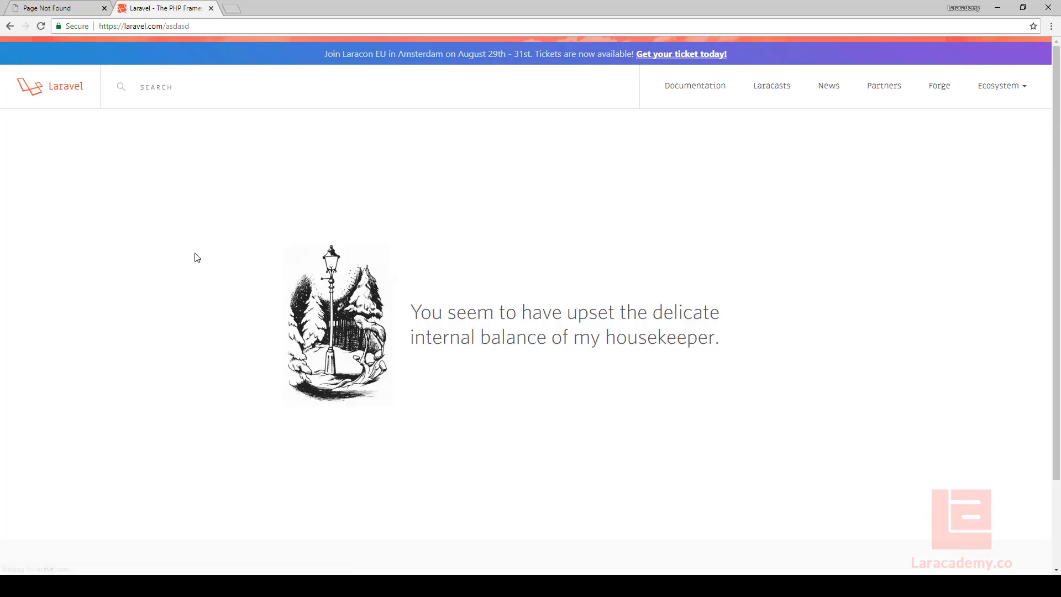
mouse_move(424, 342)
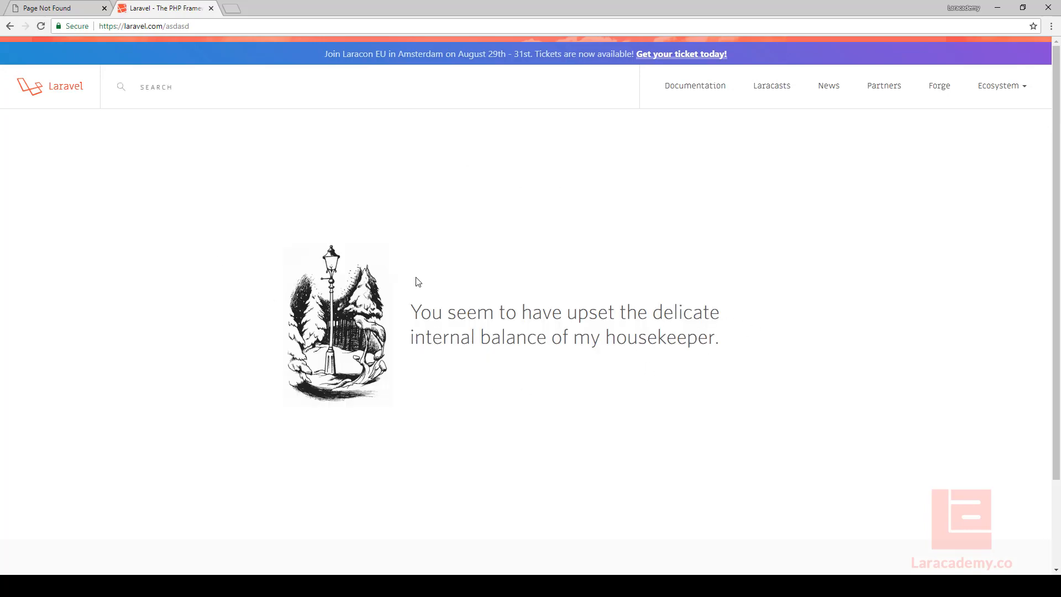
mouse_move(509, 399)
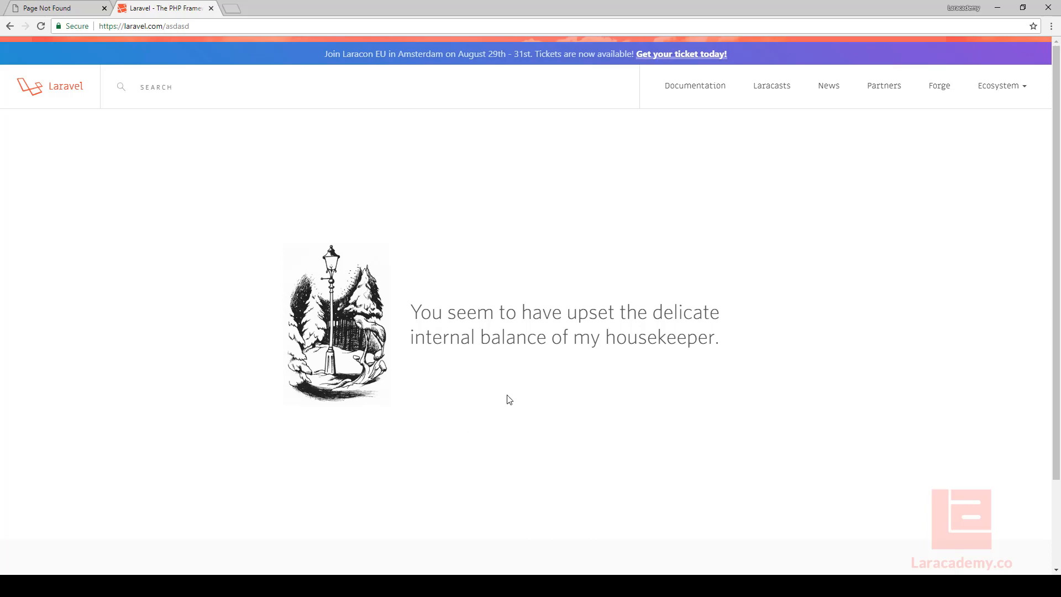
type("custom-errors.local/asdasd")
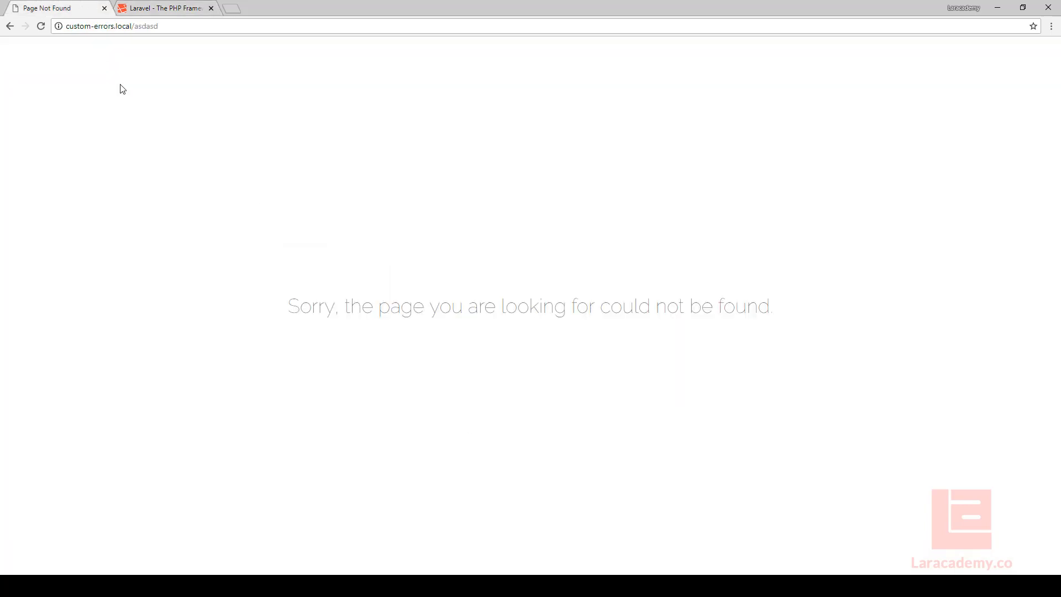
mouse_move(894, 329)
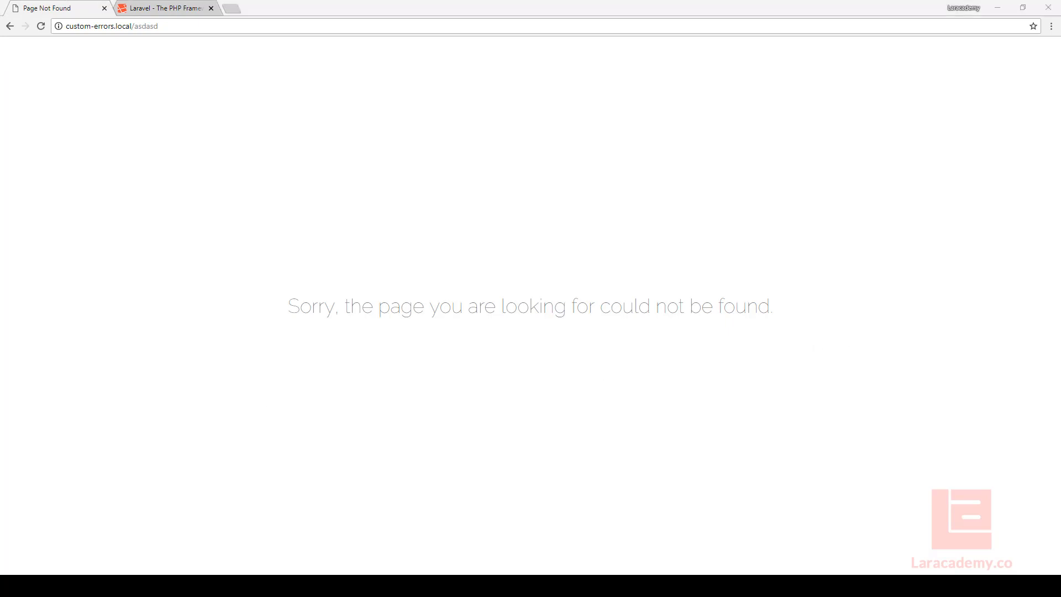
mouse_move(155, 571)
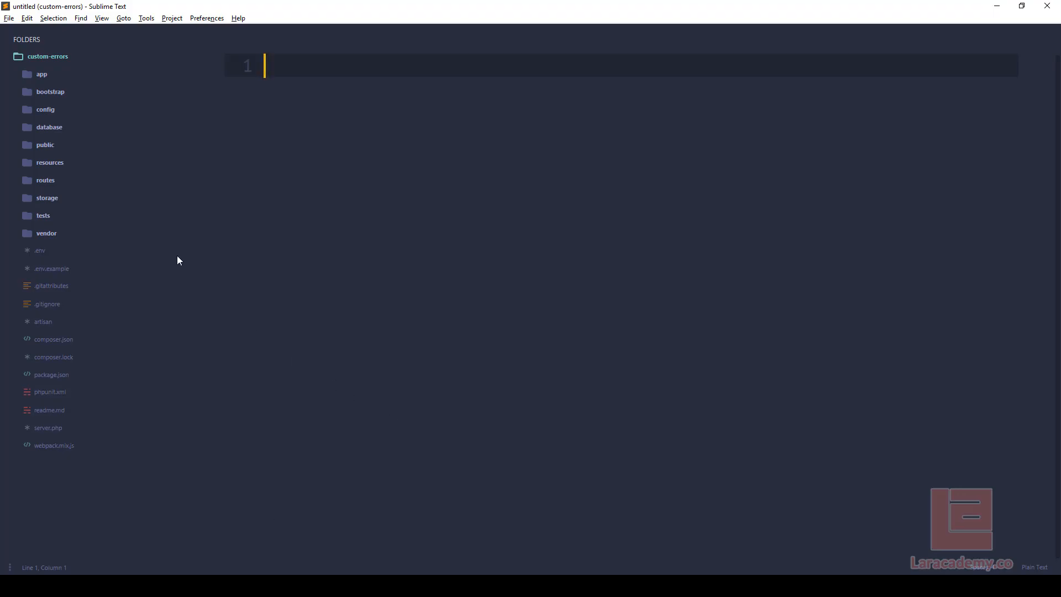
Create an errors folder under resources/views and start a new file inside it
left_click(50, 162)
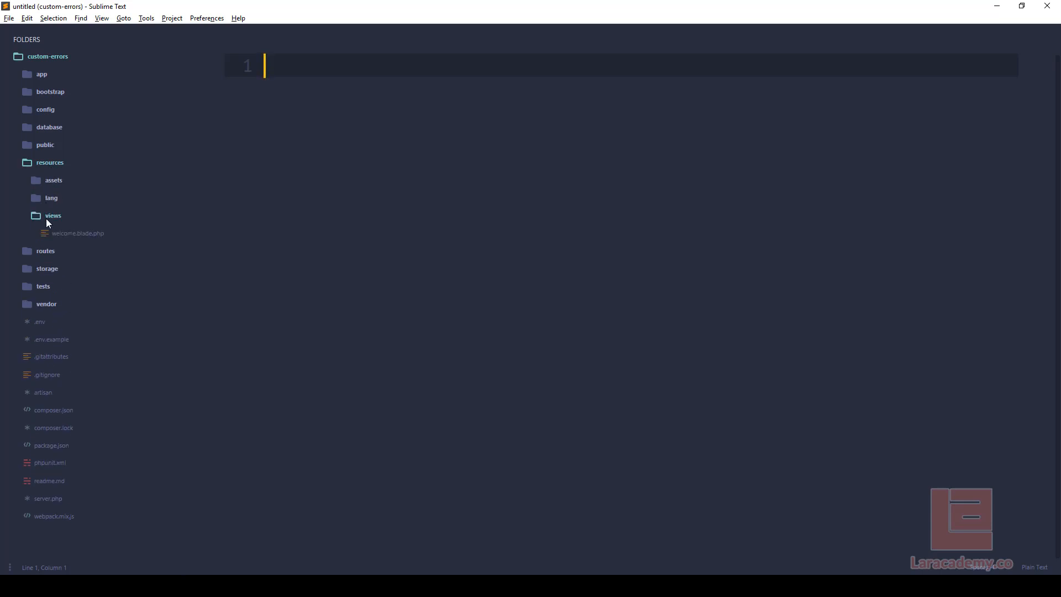
right_click(53, 215)
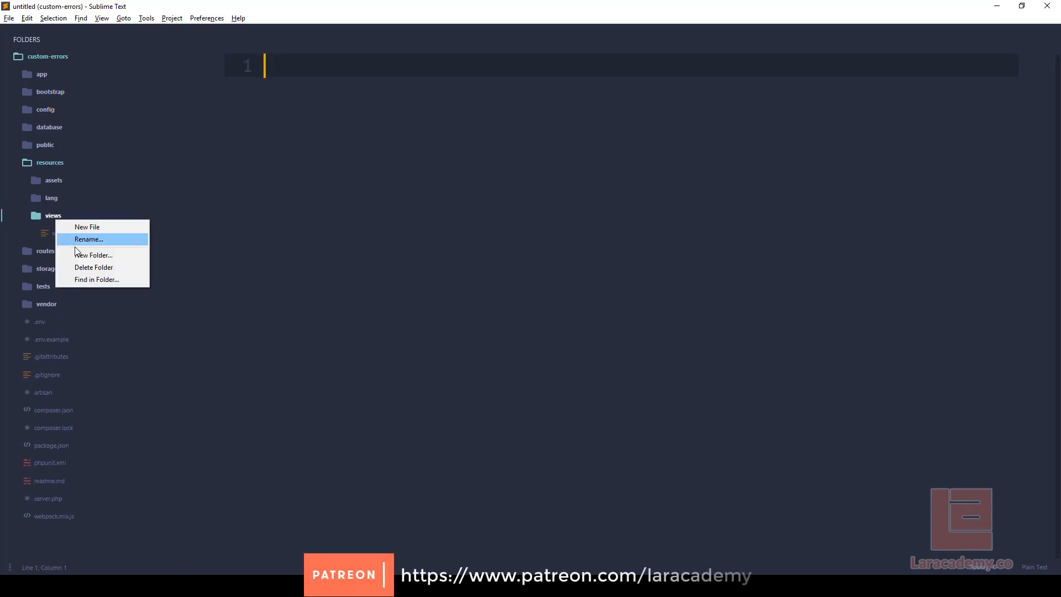
left_click(94, 255)
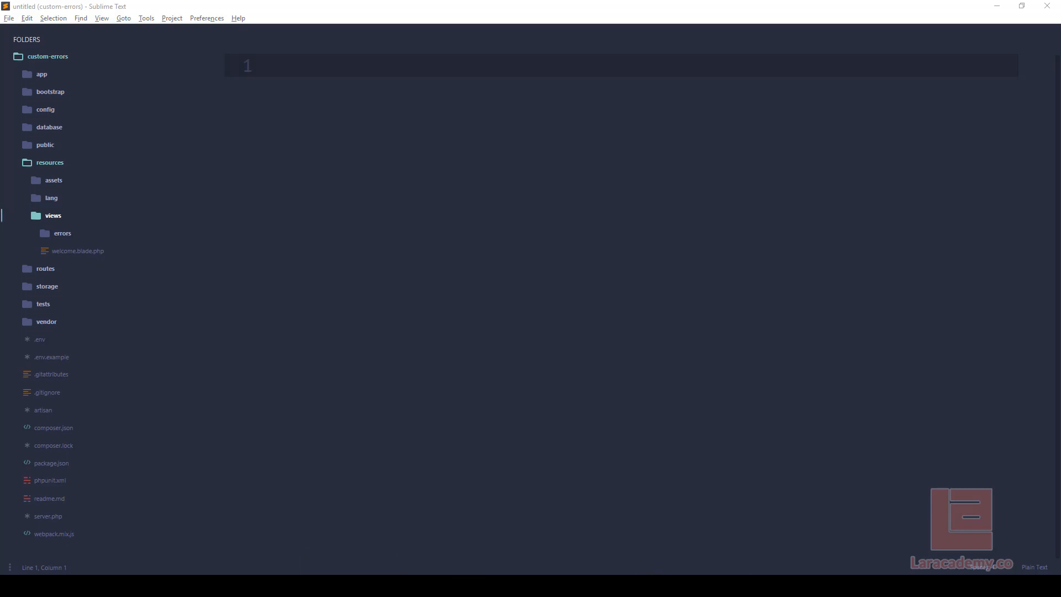
right_click(62, 233)
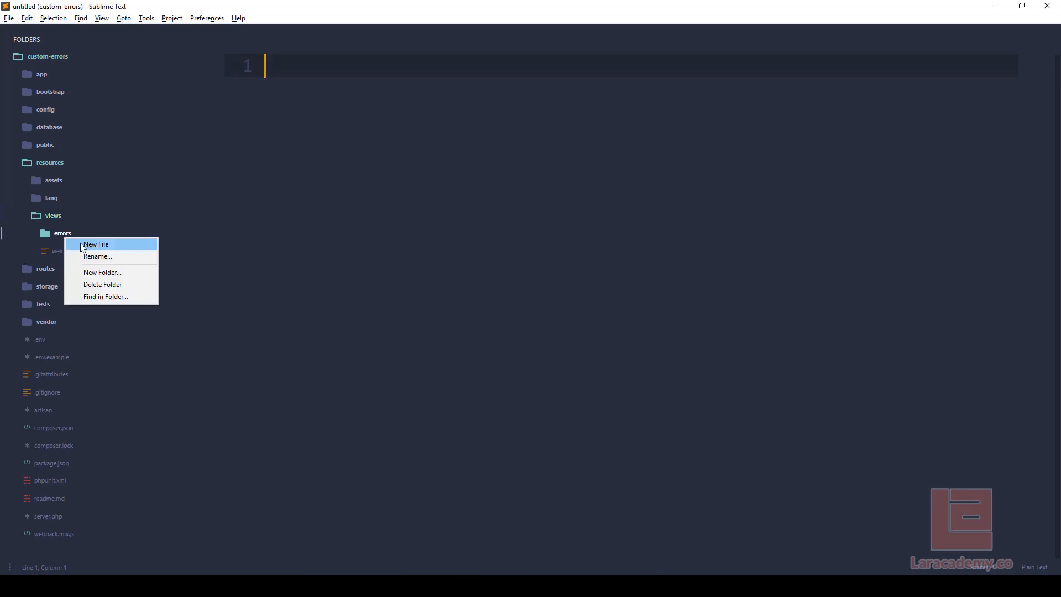
left_click(95, 243)
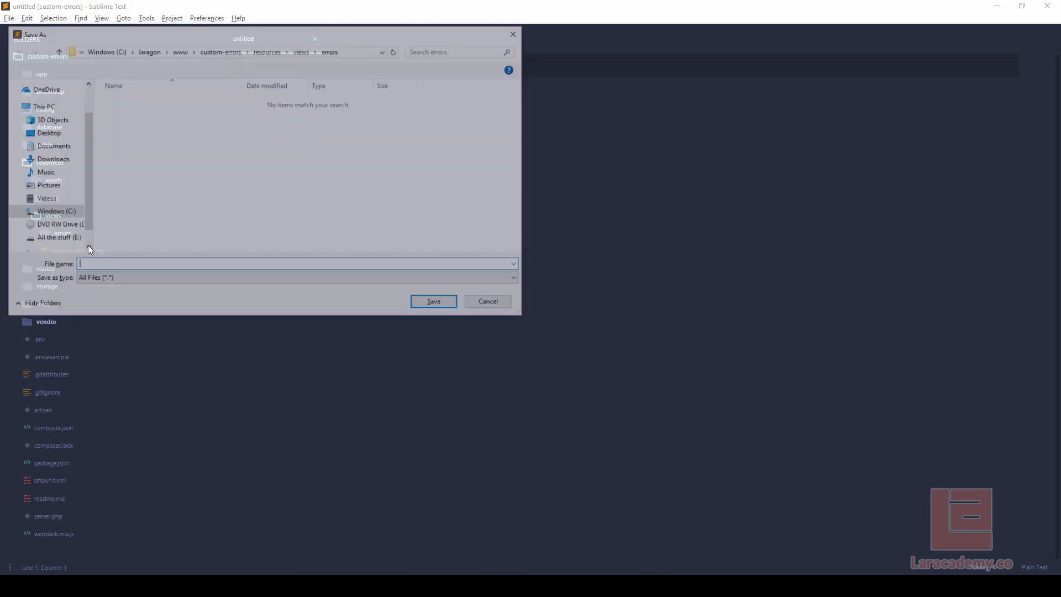
Save the new file as 404 in errors with a Bootstrap Page Not Found layout
type("404")
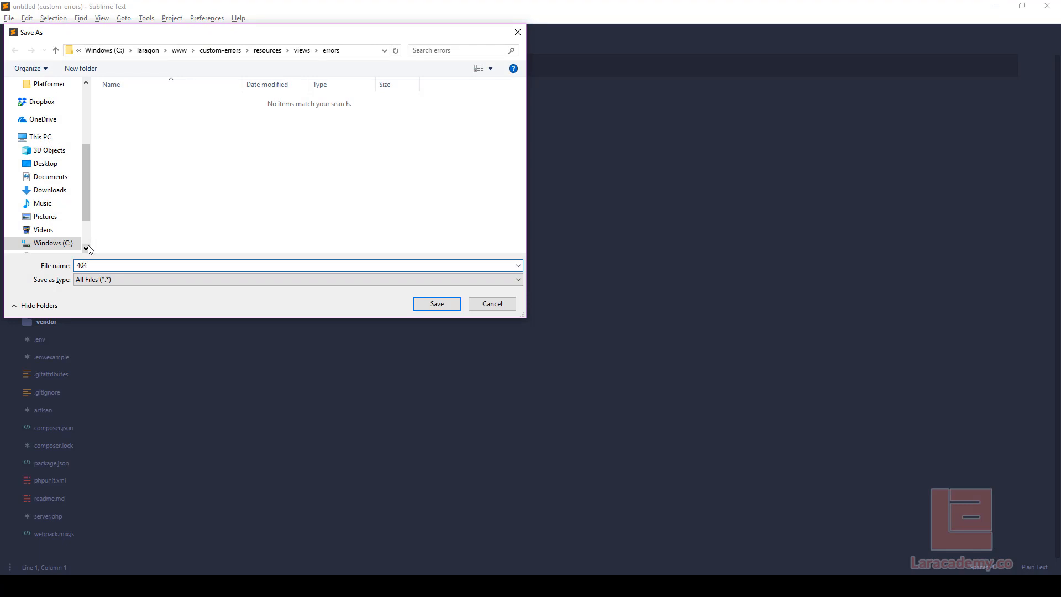
left_click(436, 303)
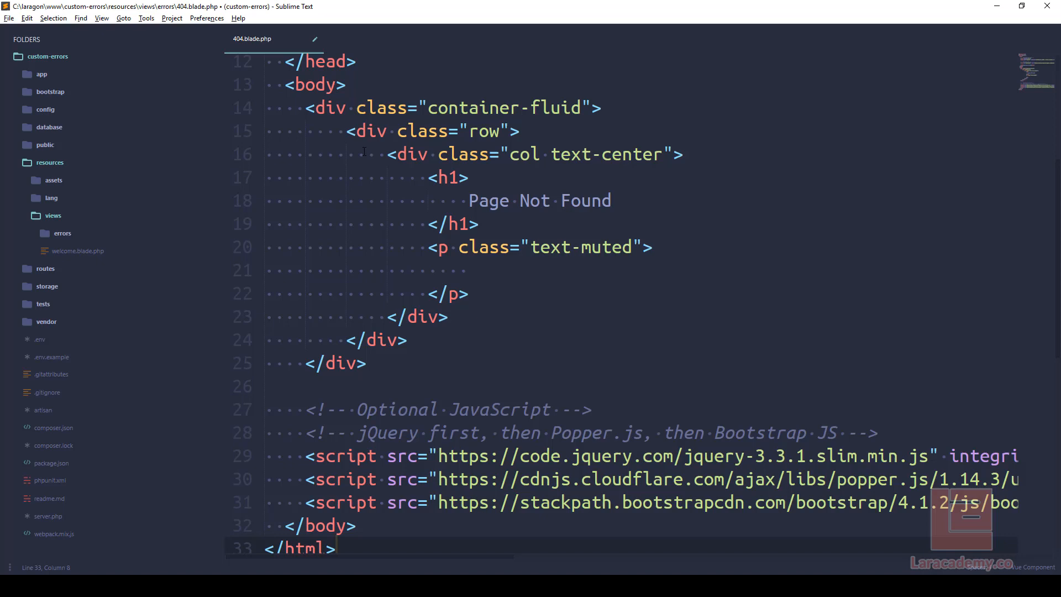
key("ctrl+s")
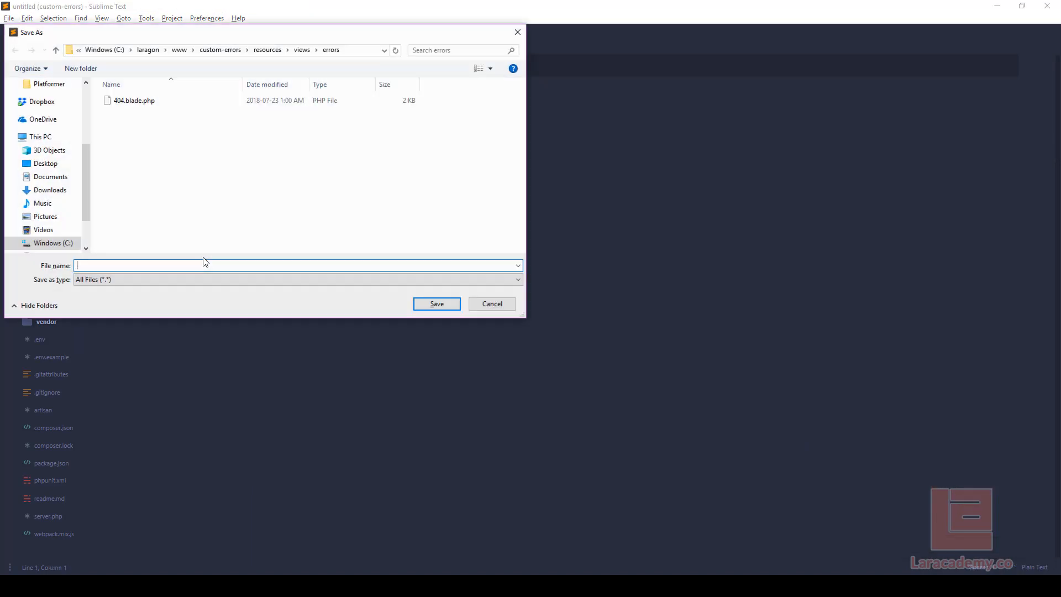
Save the copy as 403.blade.php in errors, then move to routes/web.php
type("403.blade.")
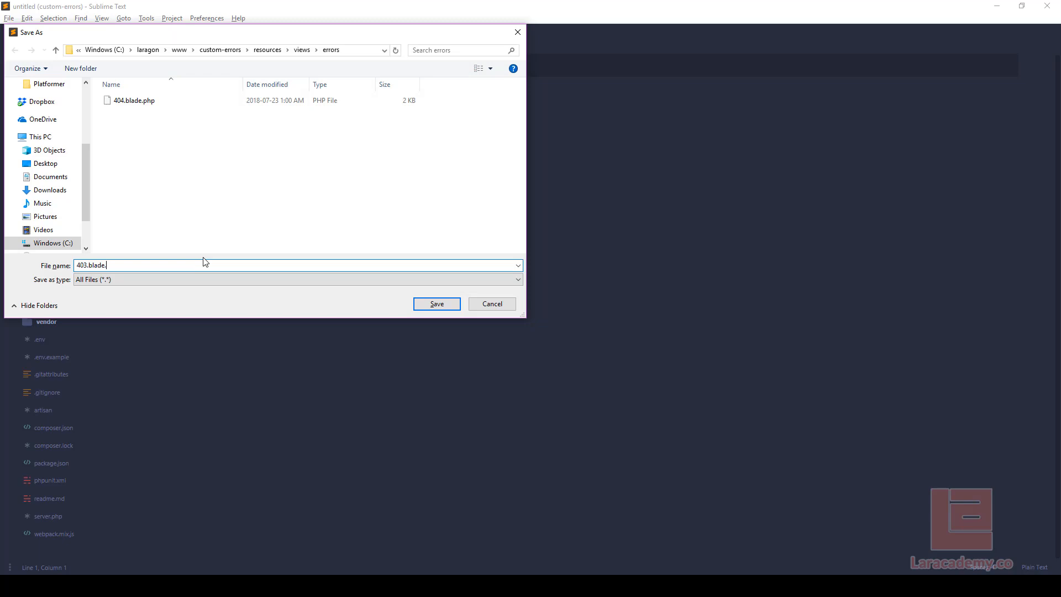
left_click(435, 303)
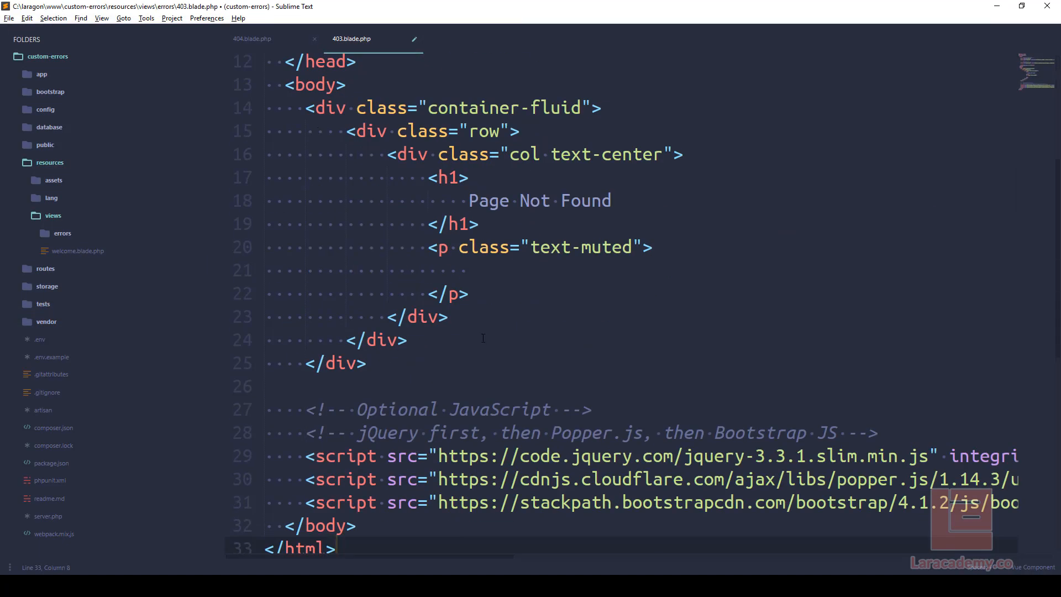
key("ctrl+s")
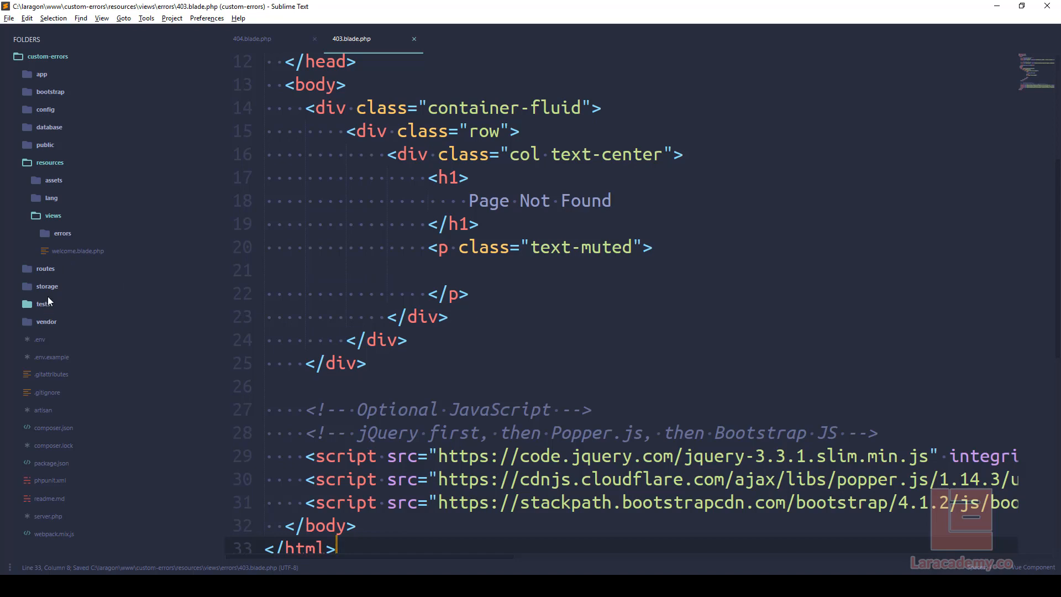
left_click(54, 338)
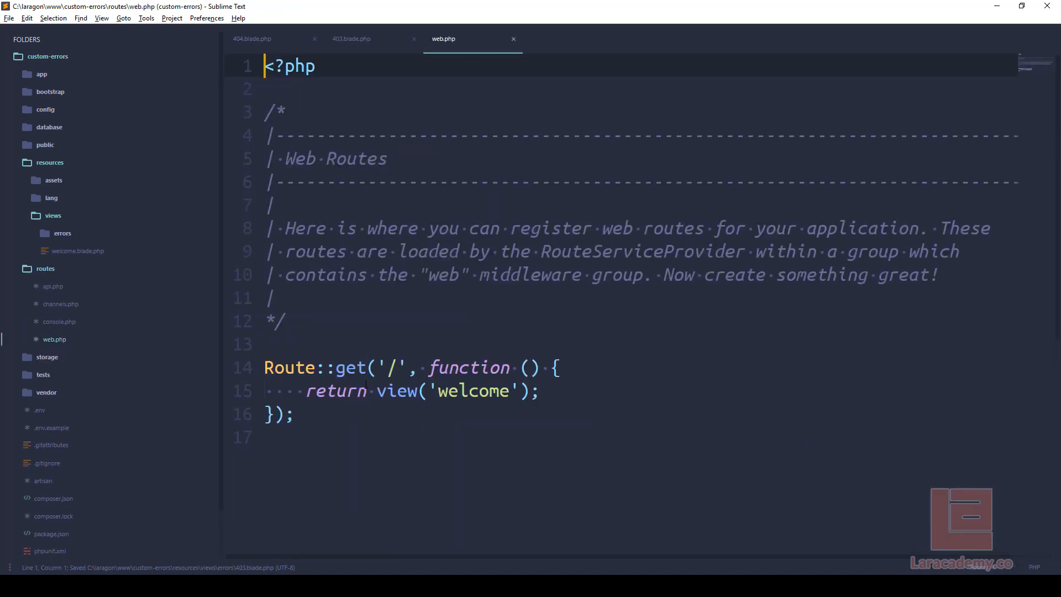
Add abort(403, 'Unauthorized action.') at the start of the '/' route closure
type("a")
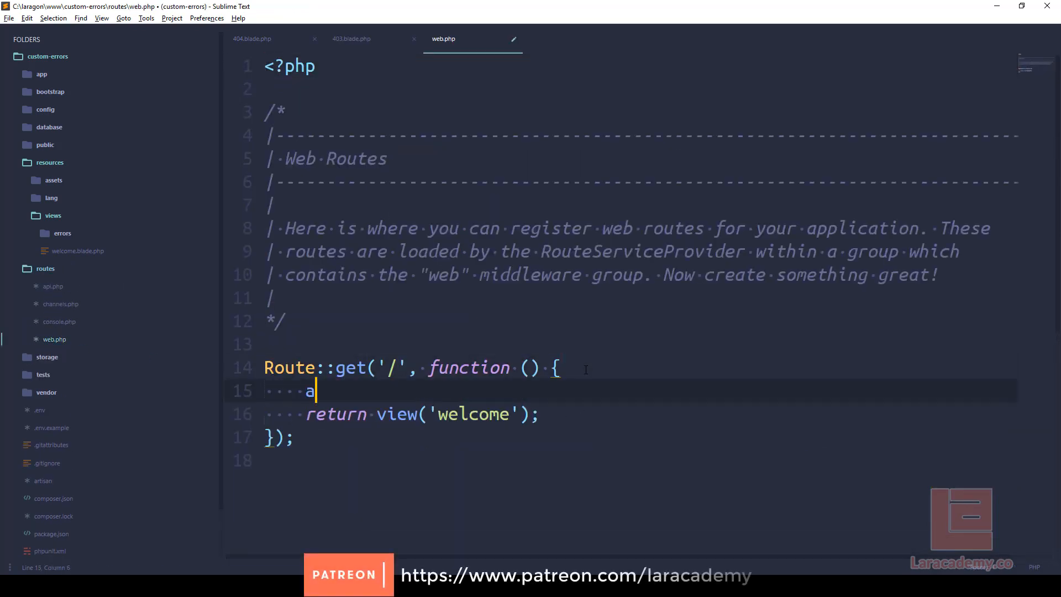
type("nort()")
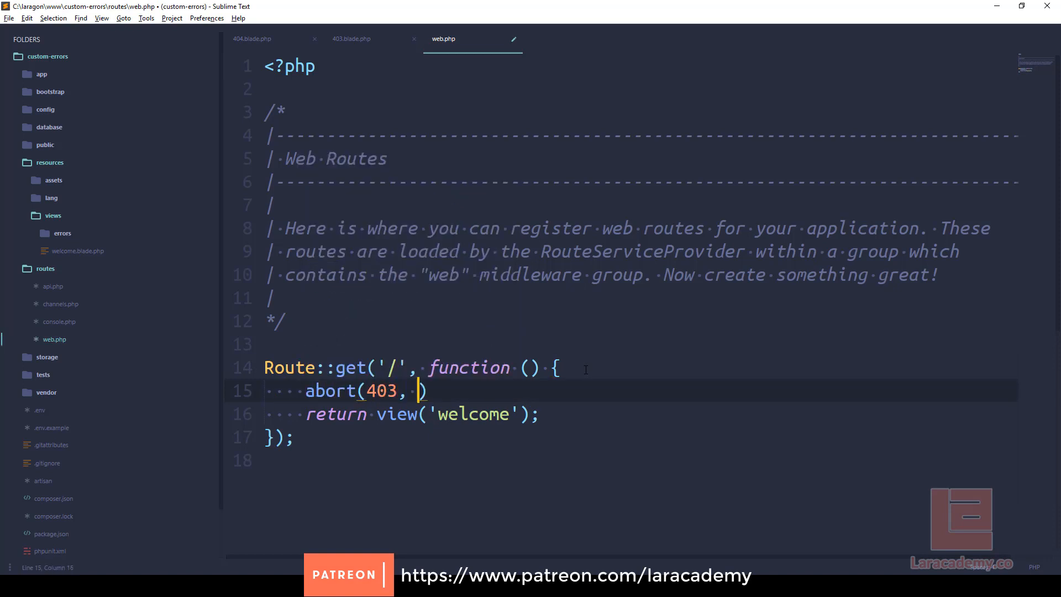
type("'Una")
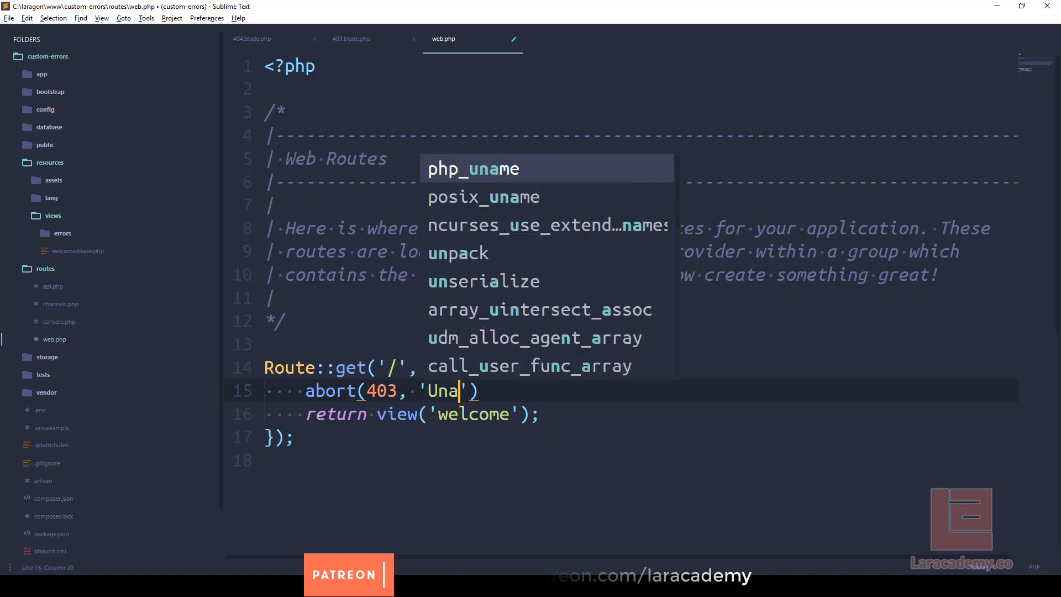
type("uthorized ACtion")
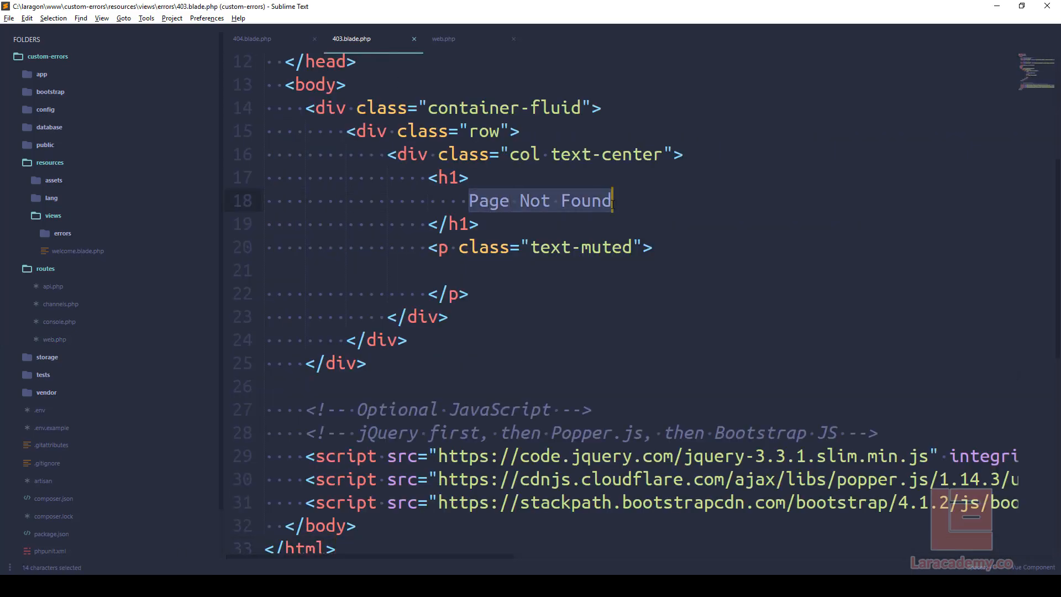
Set the 403 page h1 to 403 Error and check the Unauthorized action. message in web.php
type("403 Error")
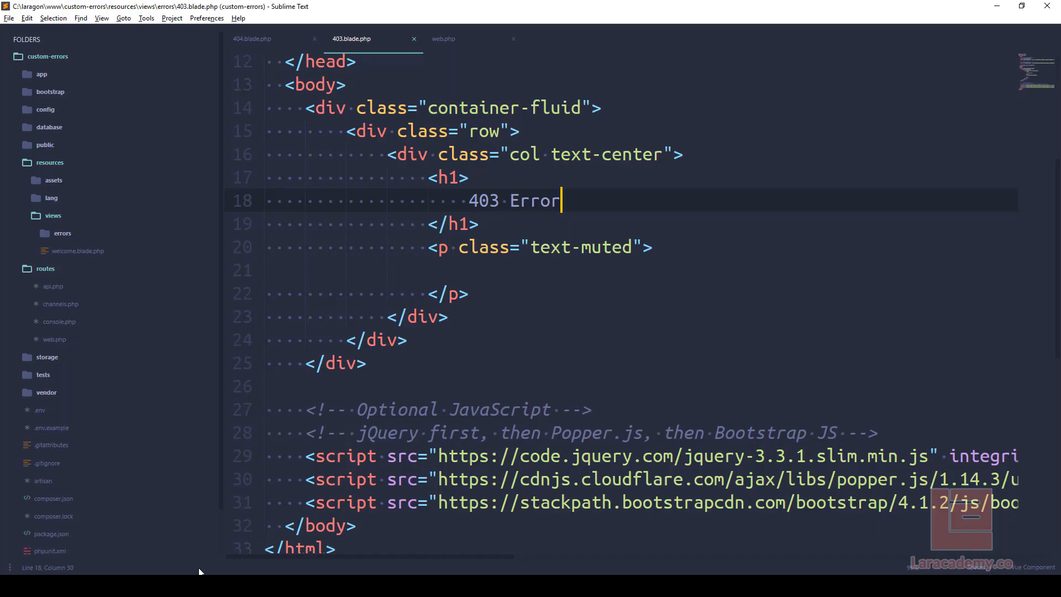
left_click(442, 39)
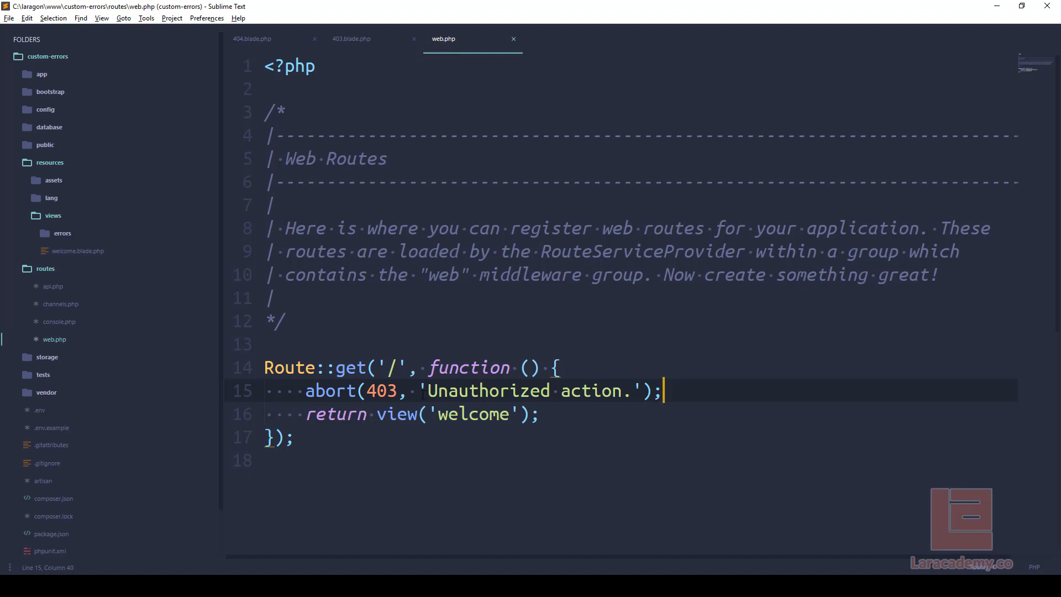
left_click_drag(421, 390, 647, 390)
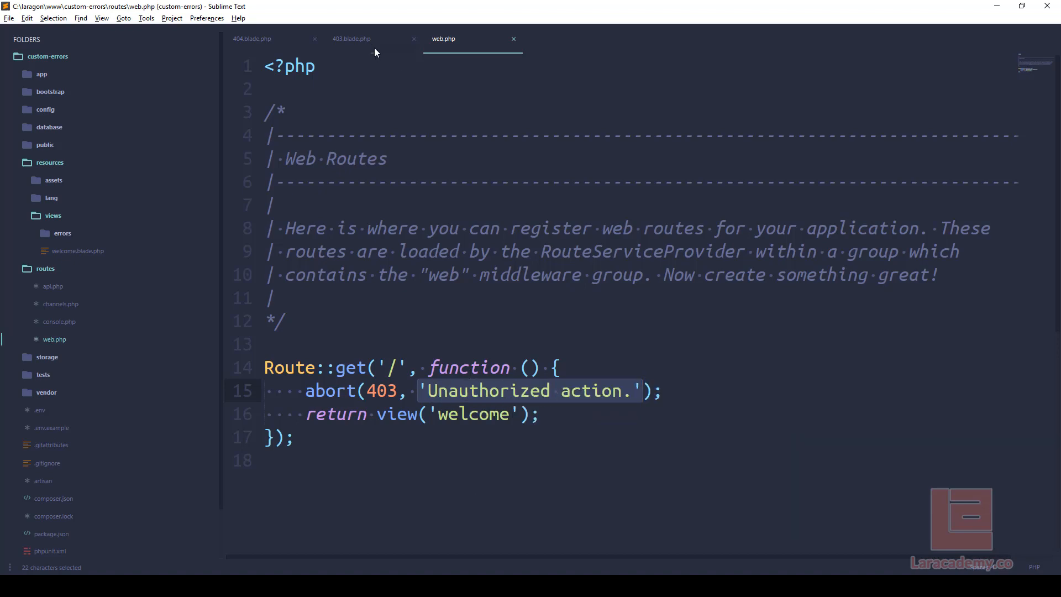
left_click(350, 39)
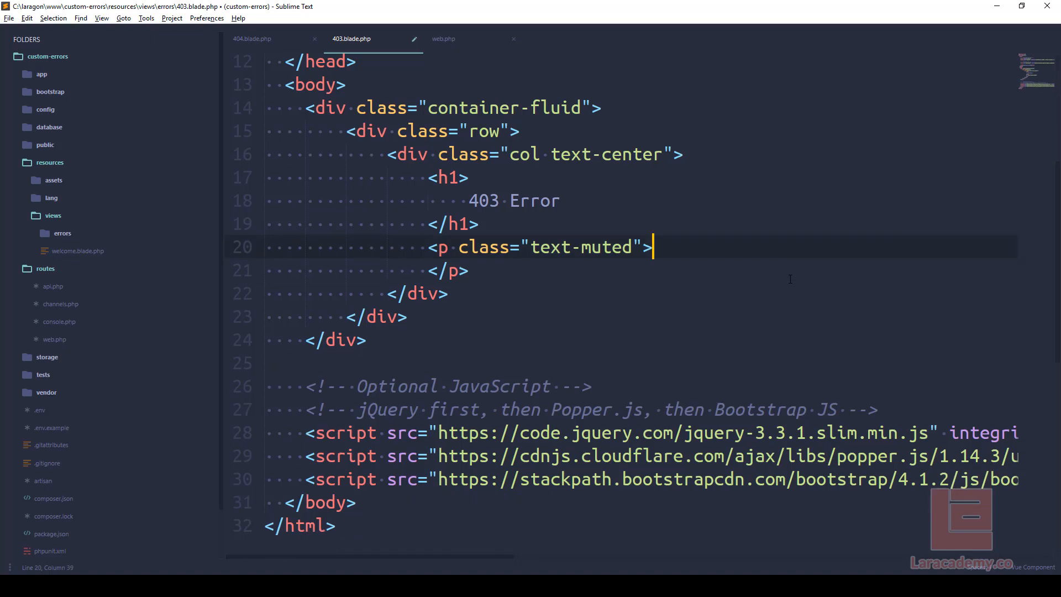
Output {{ $exception->getMessage() }} inside the p.text-muted paragraph of the 403 page
type("{{  }}")
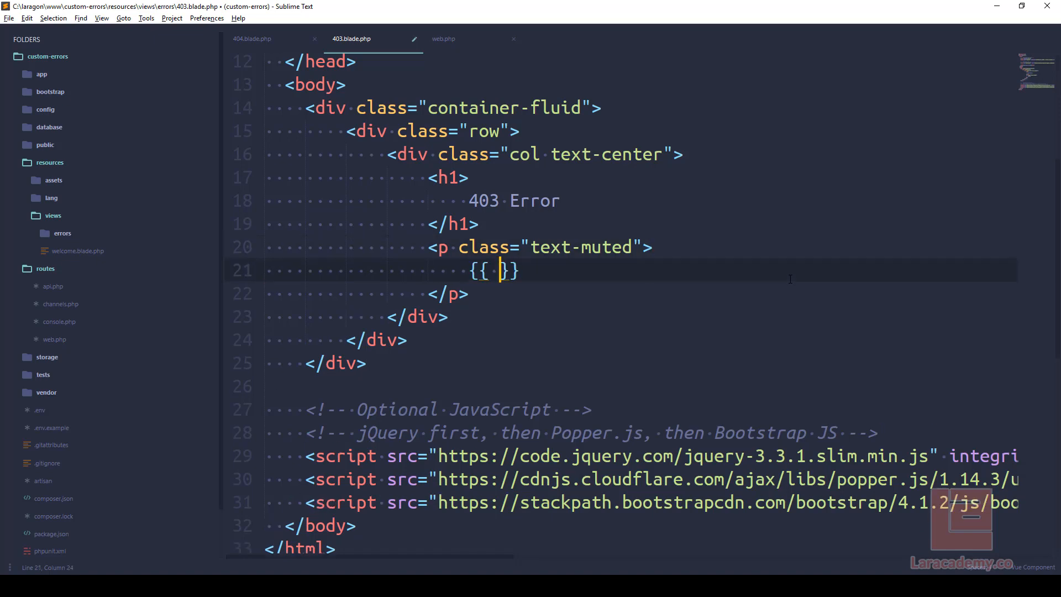
type("$exception-")
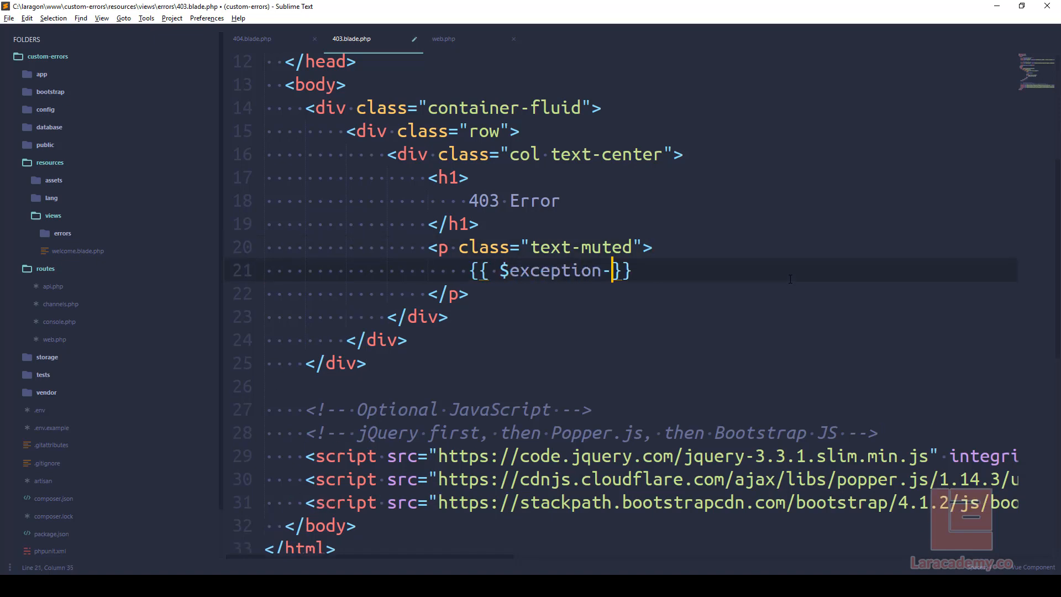
type(">getMessage()")
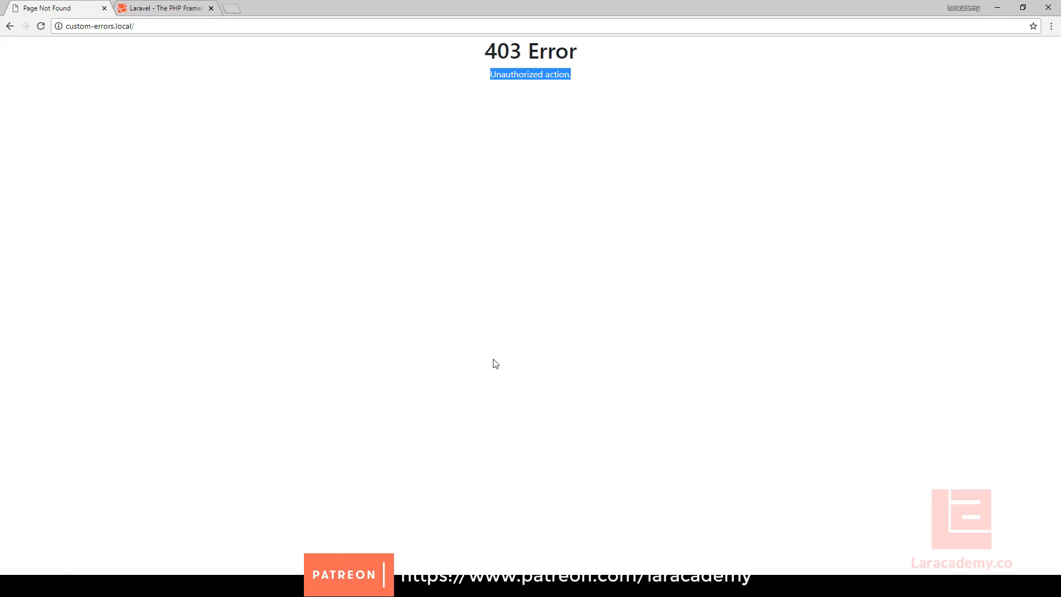
mouse_move(264, 472)
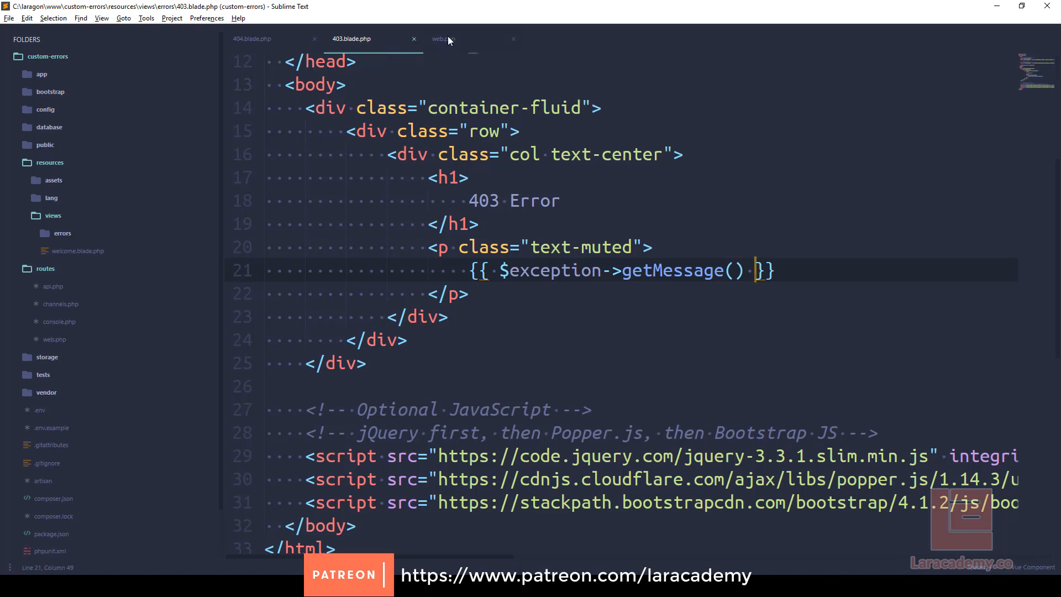
Change the home route's abort string to 'I am the message.' in web.php
left_click(443, 38)
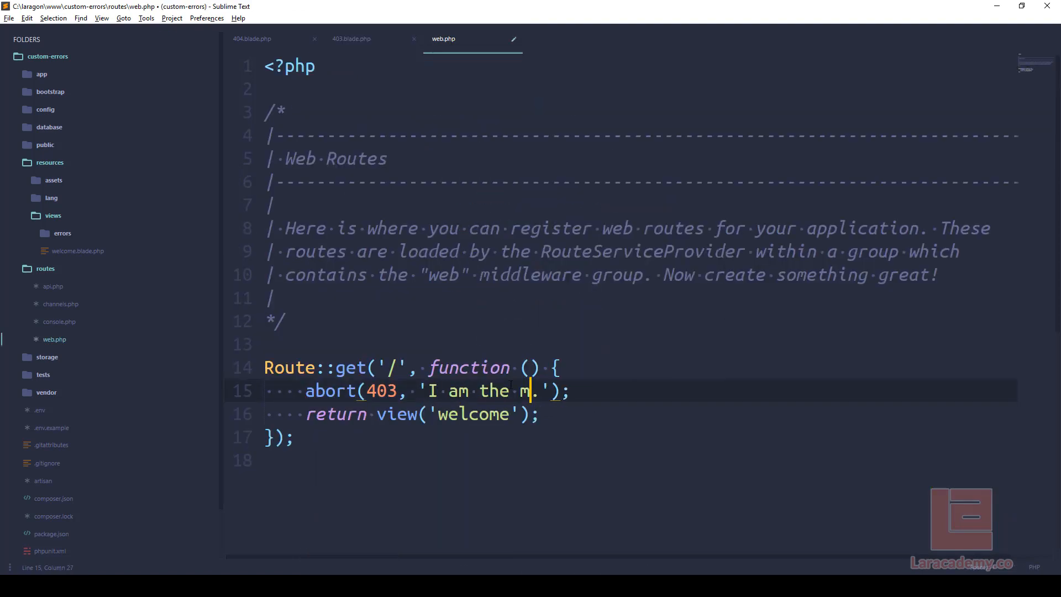
type("essage")
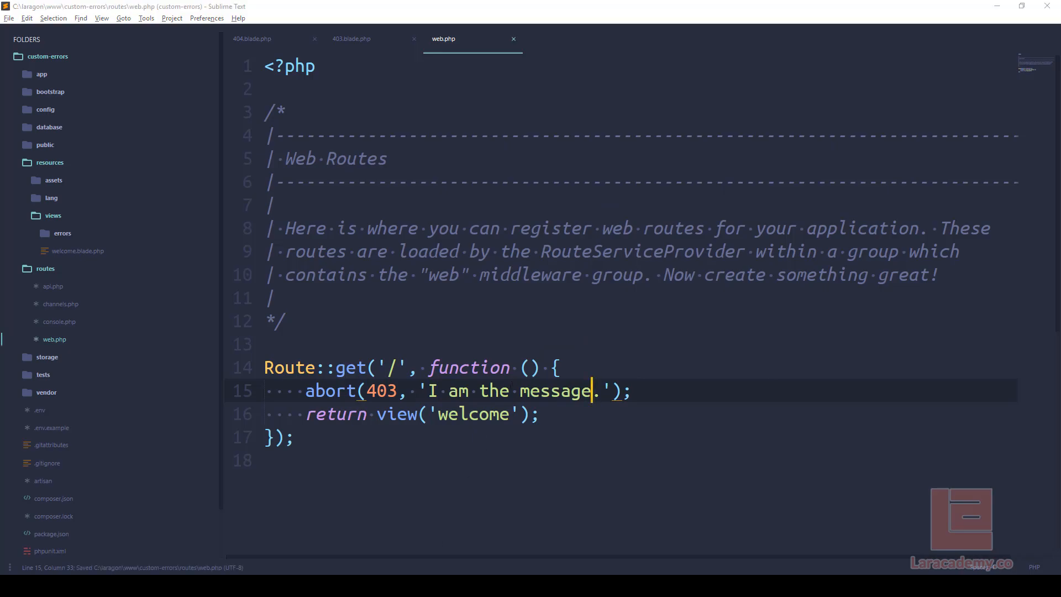